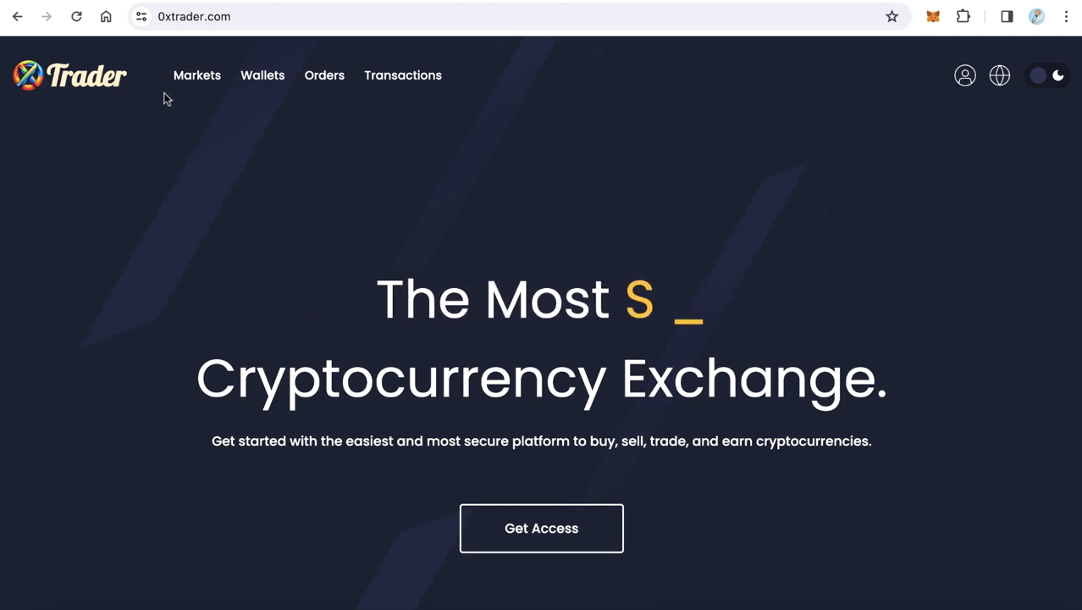
Check the dashboard's Vouchers section, then view the Wallets overview with its 5.00 USD balance.
click(965, 74)
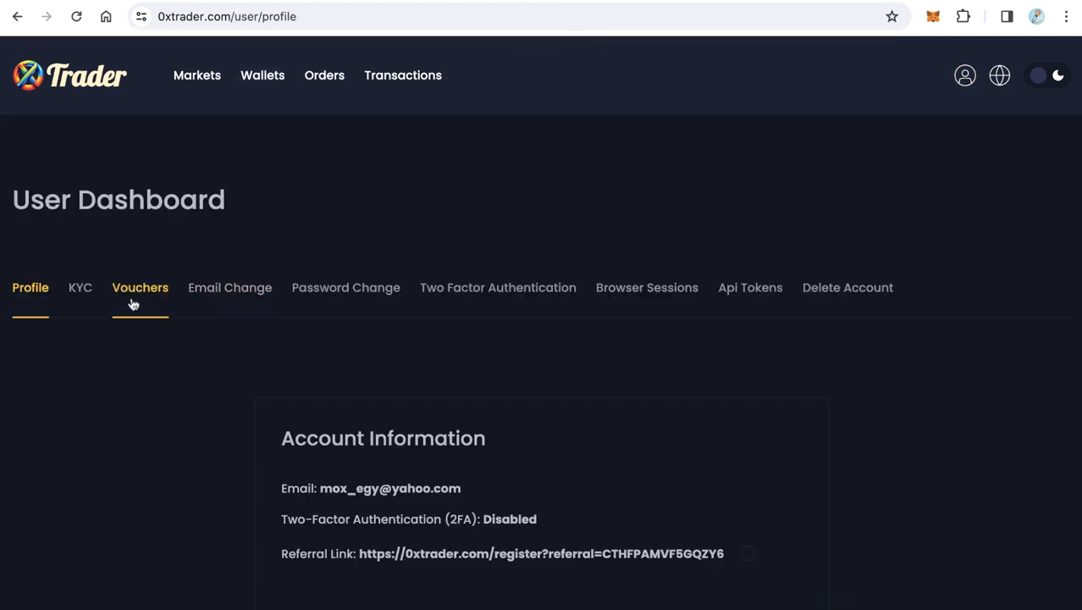
click(139, 288)
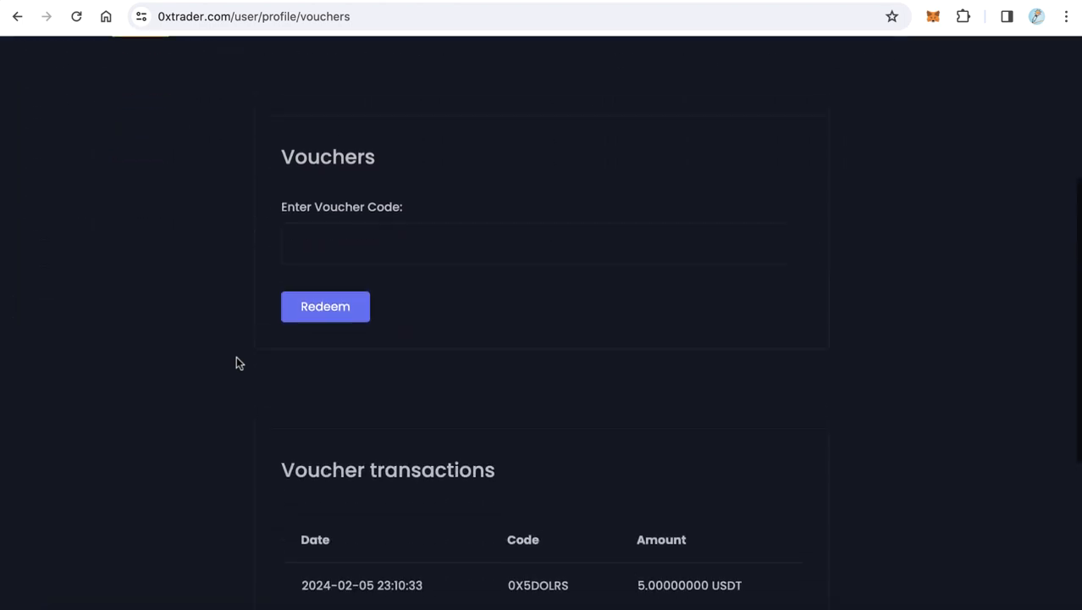
click(522, 292)
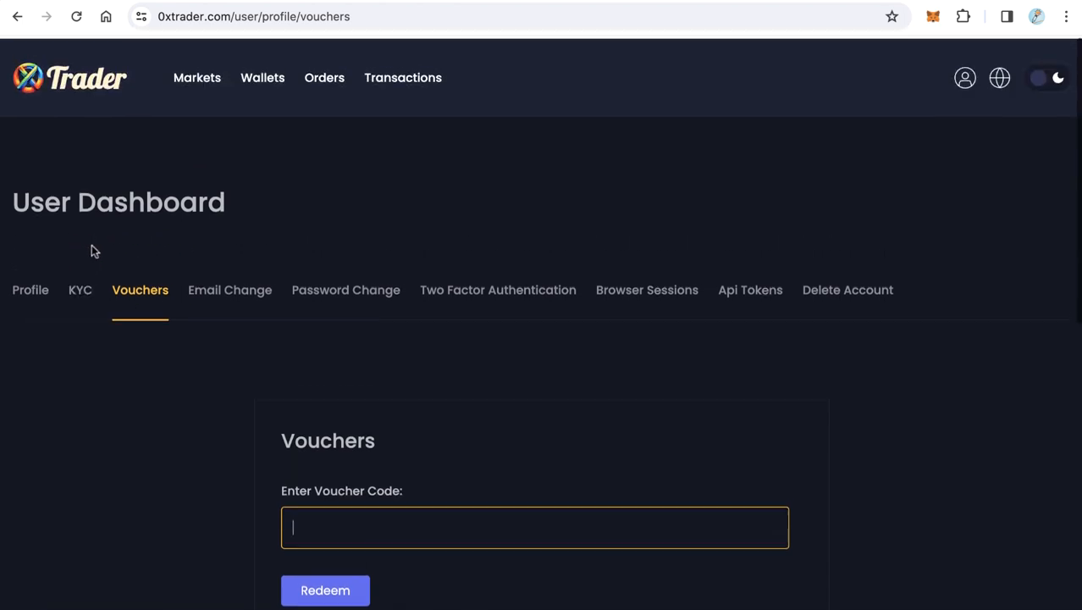
click(262, 77)
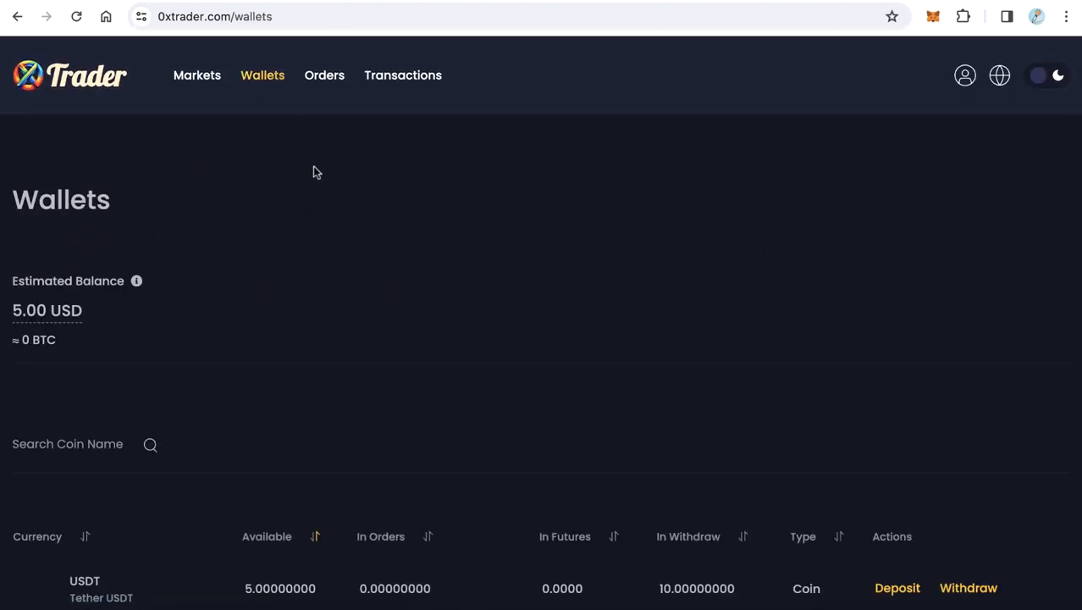
mouse_move(613, 149)
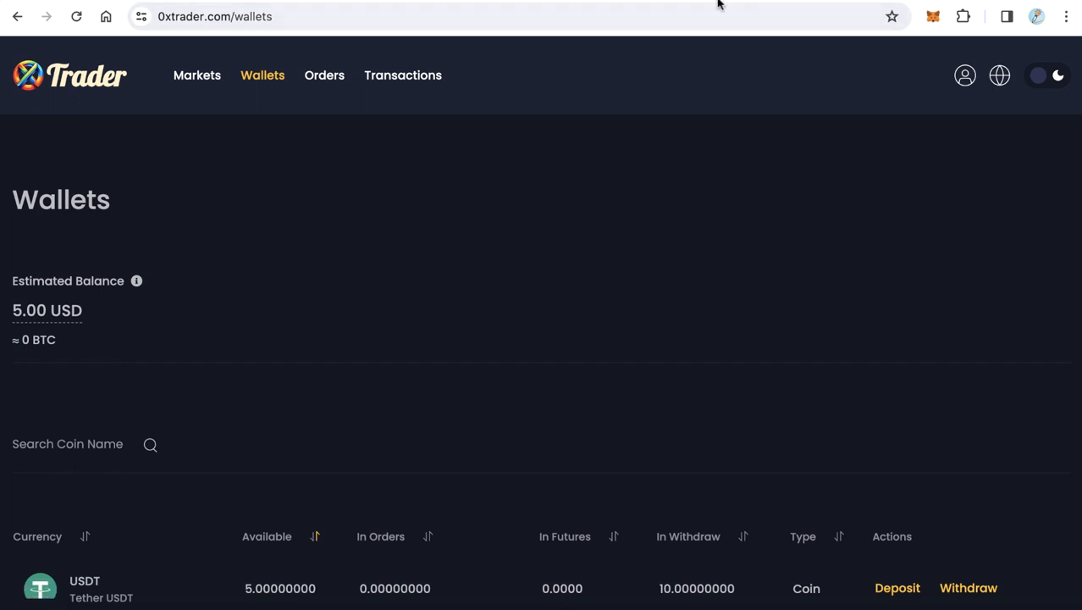
mouse_move(711, 136)
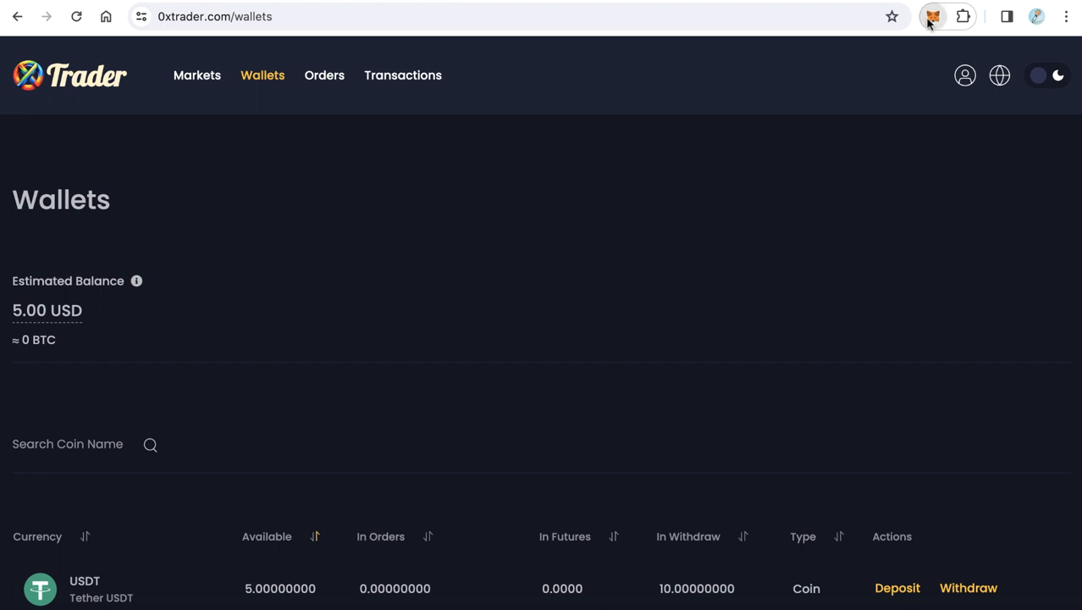
click(932, 17)
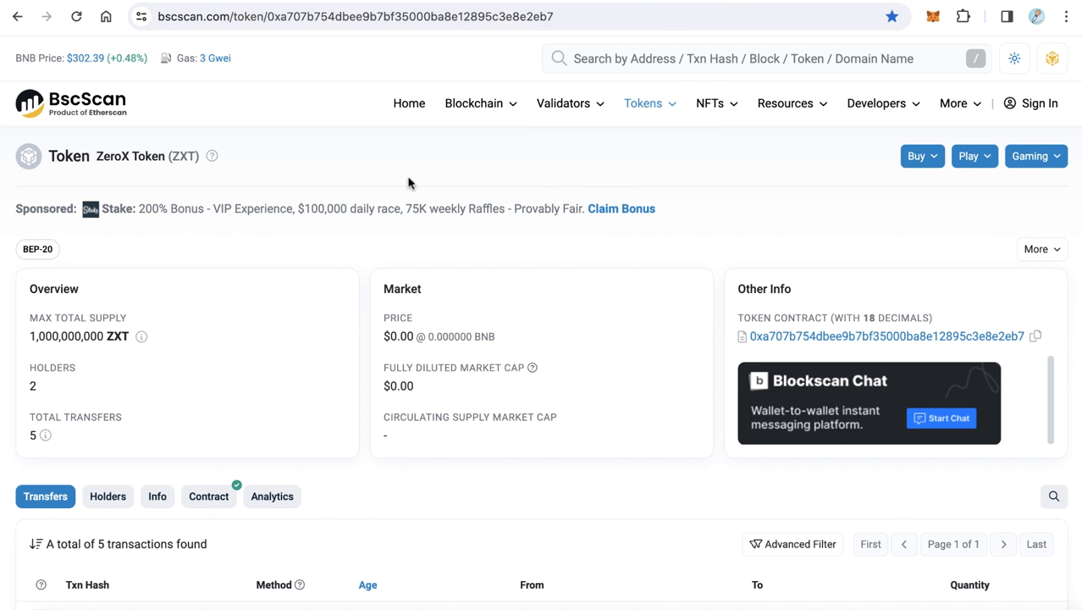
mouse_move(279, 198)
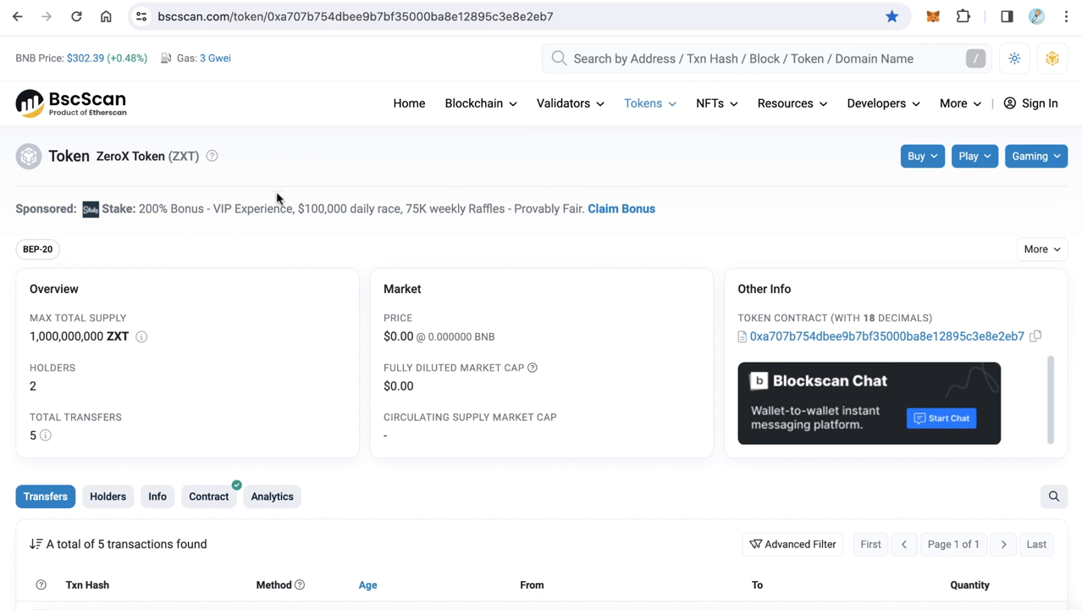
Select the ZeroX Token name and its ZXT contract address on the BscScan token page.
double_click(129, 155)
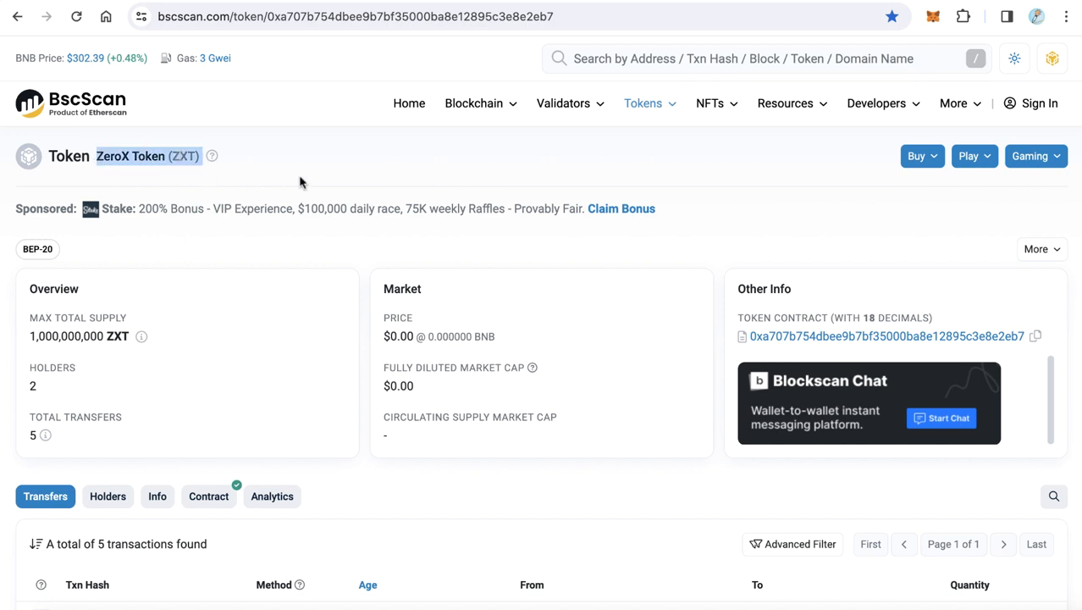
mouse_move(339, 178)
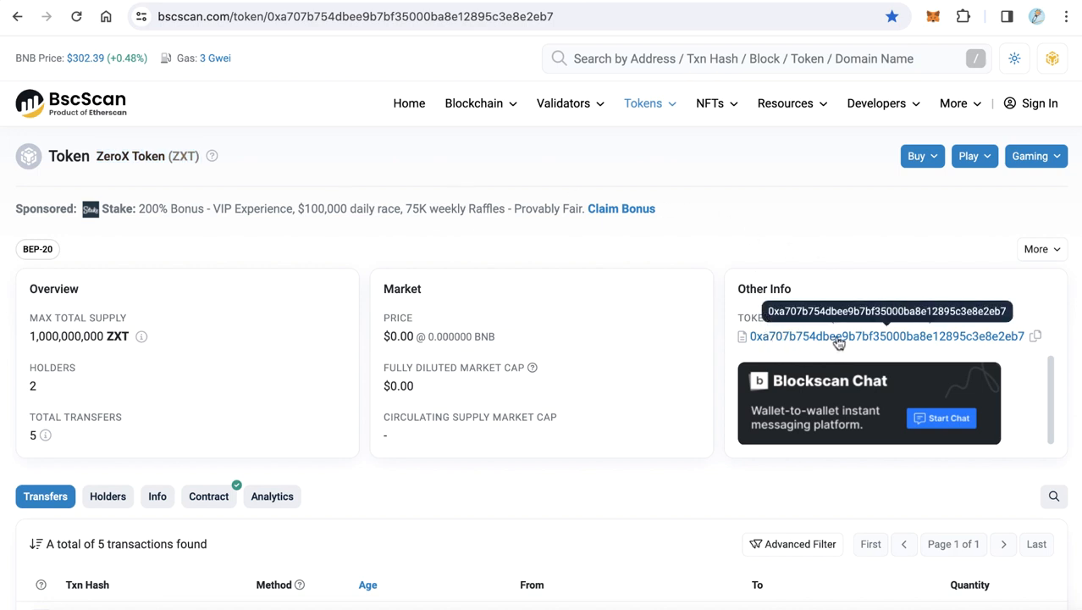
mouse_move(995, 342)
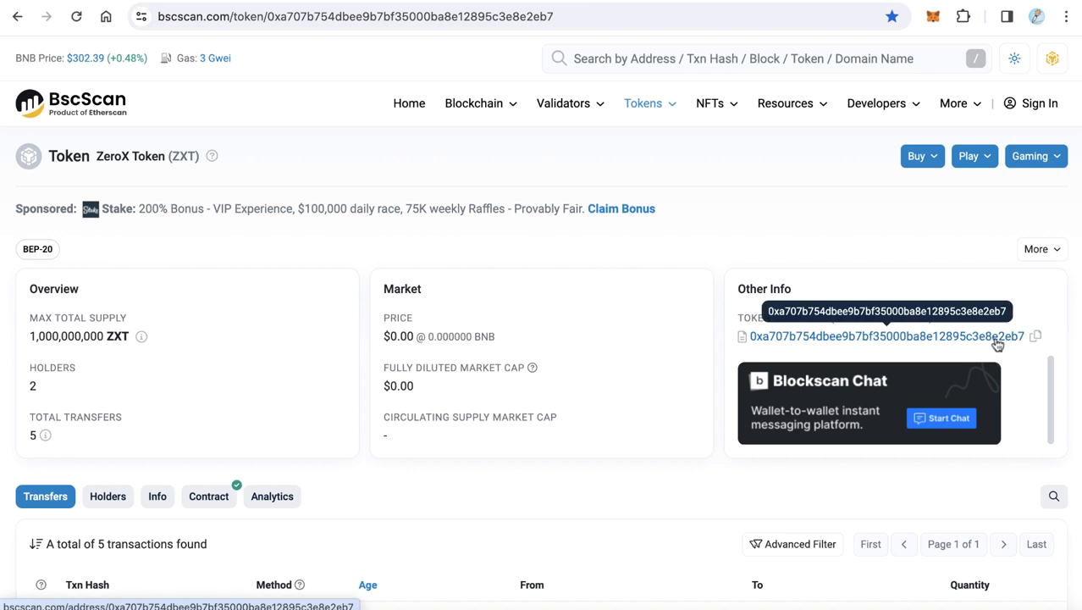
mouse_move(932, 346)
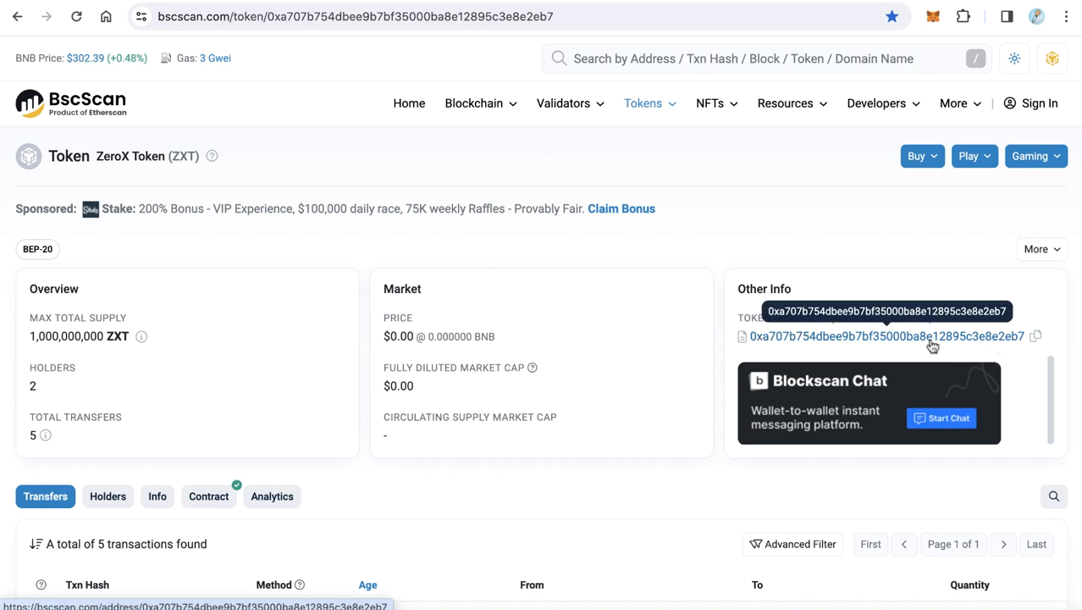
double_click(112, 156)
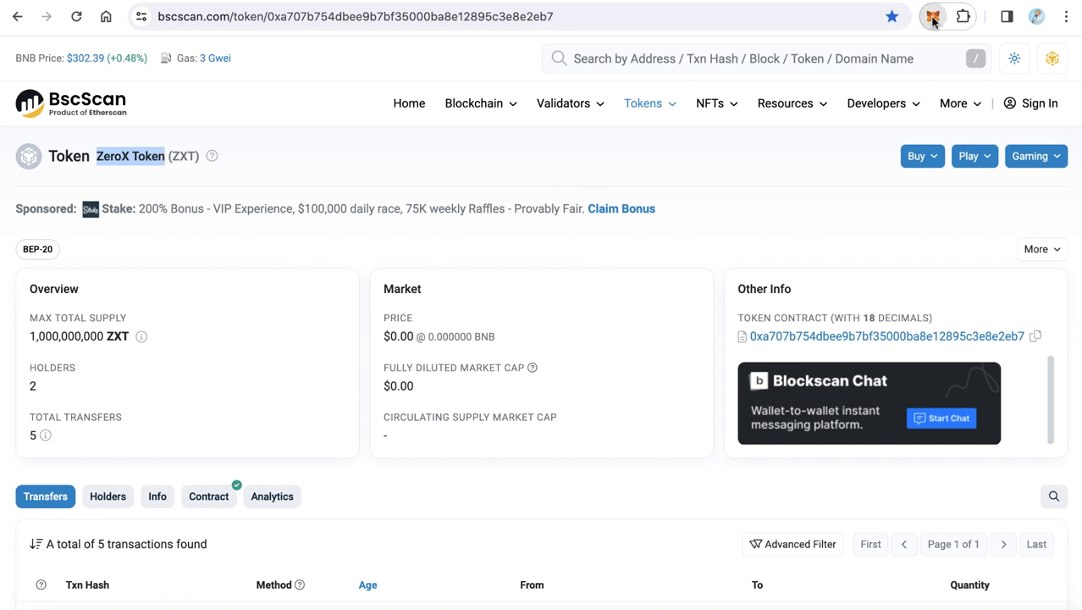
Add ZXT as a custom token in MetaMask using contract address Dbee9b7bf35000Ba8E12895C3E8e2Eb7.
click(934, 17)
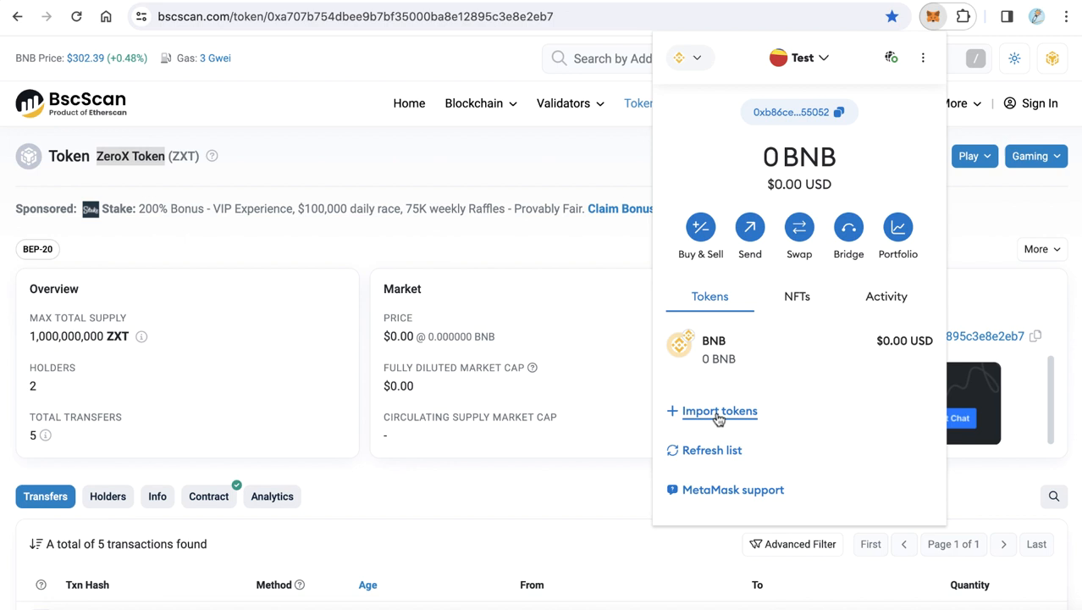
click(718, 412)
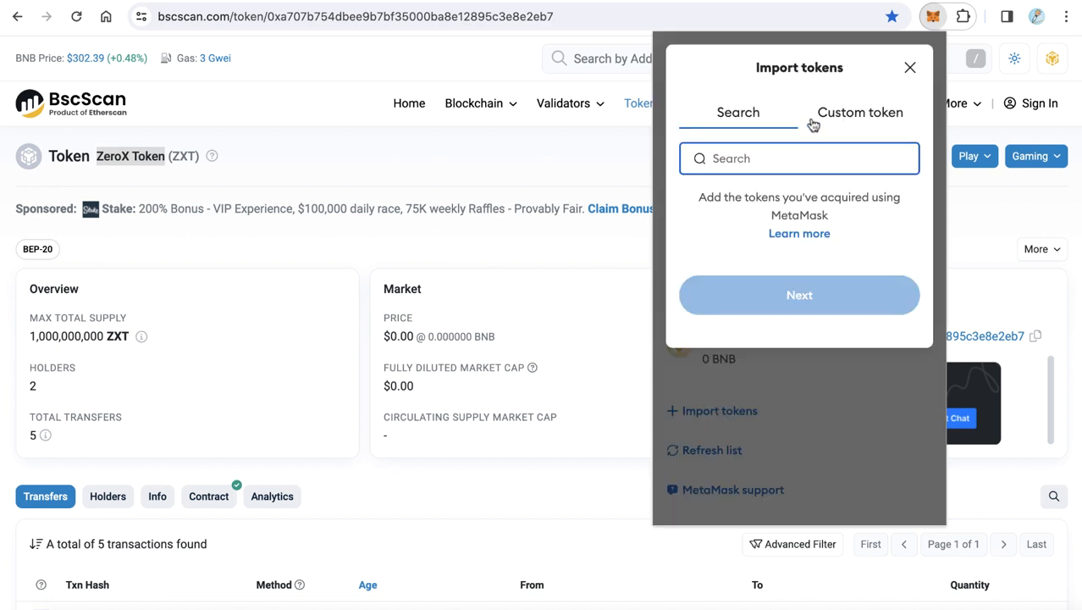
click(860, 112)
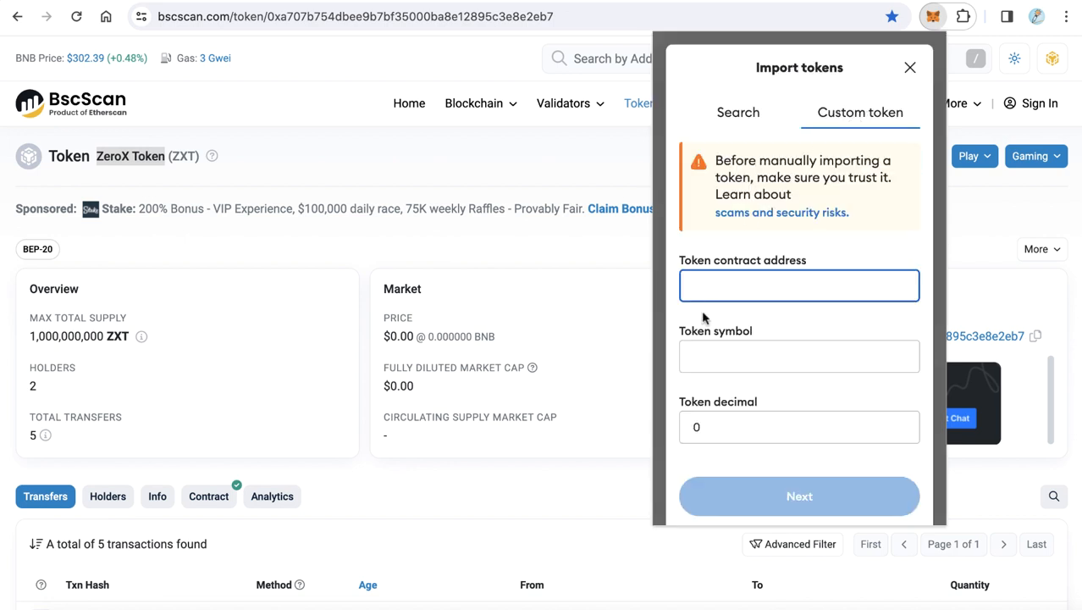
text(Dbee9b7bf35000Ba8E12895C3E8e2Eb7)
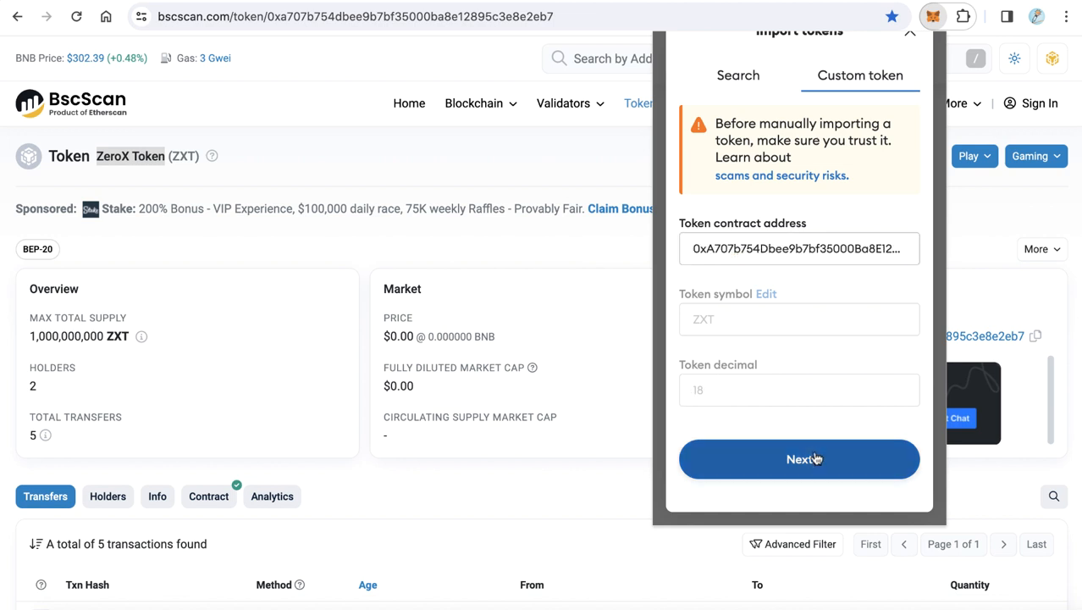
click(799, 459)
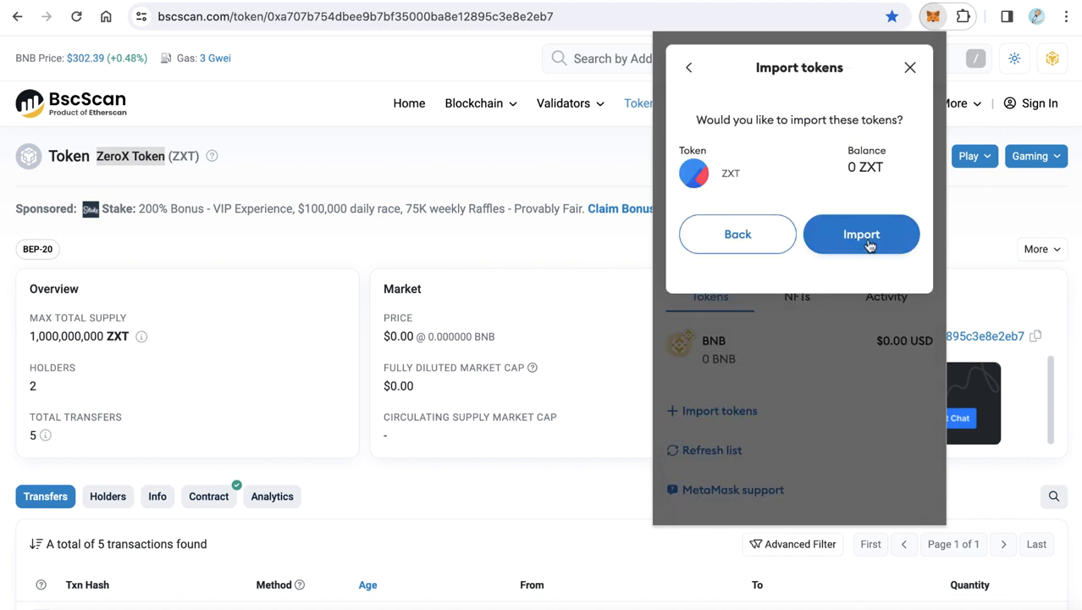
click(862, 233)
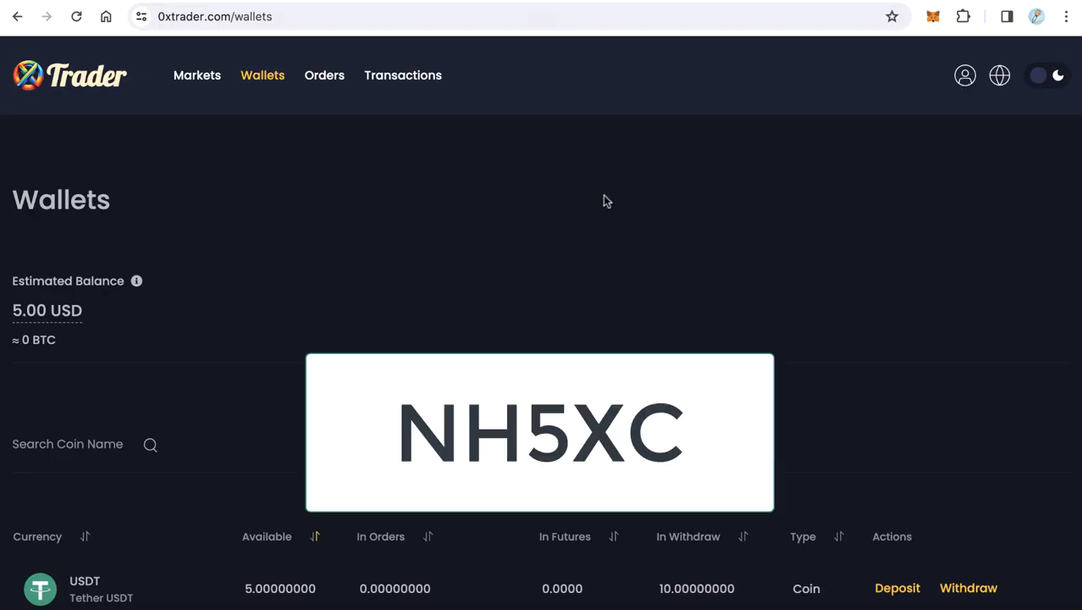
mouse_move(603, 200)
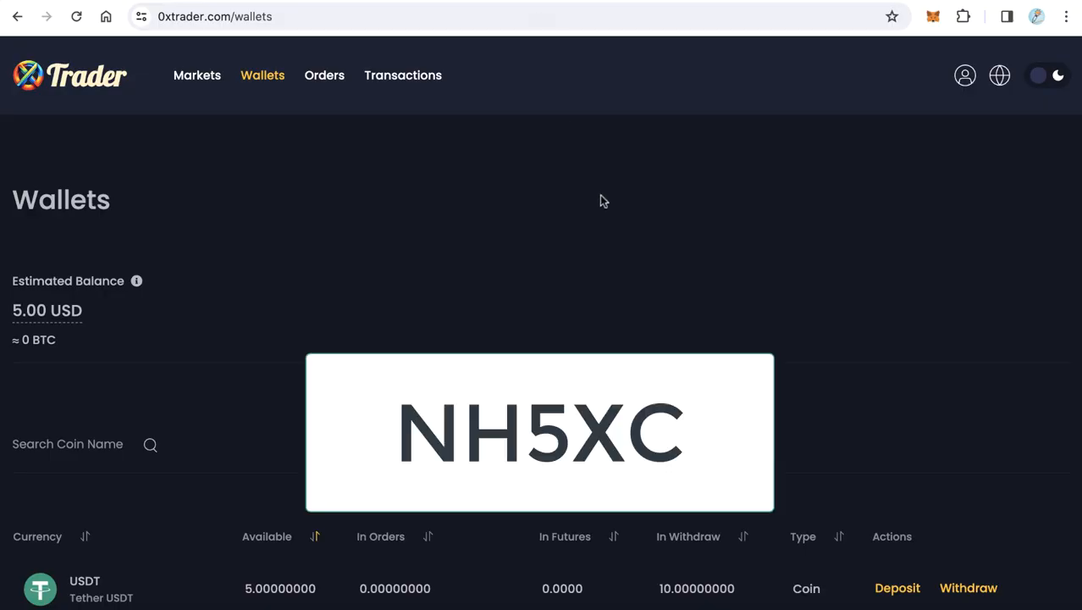
mouse_move(534, 325)
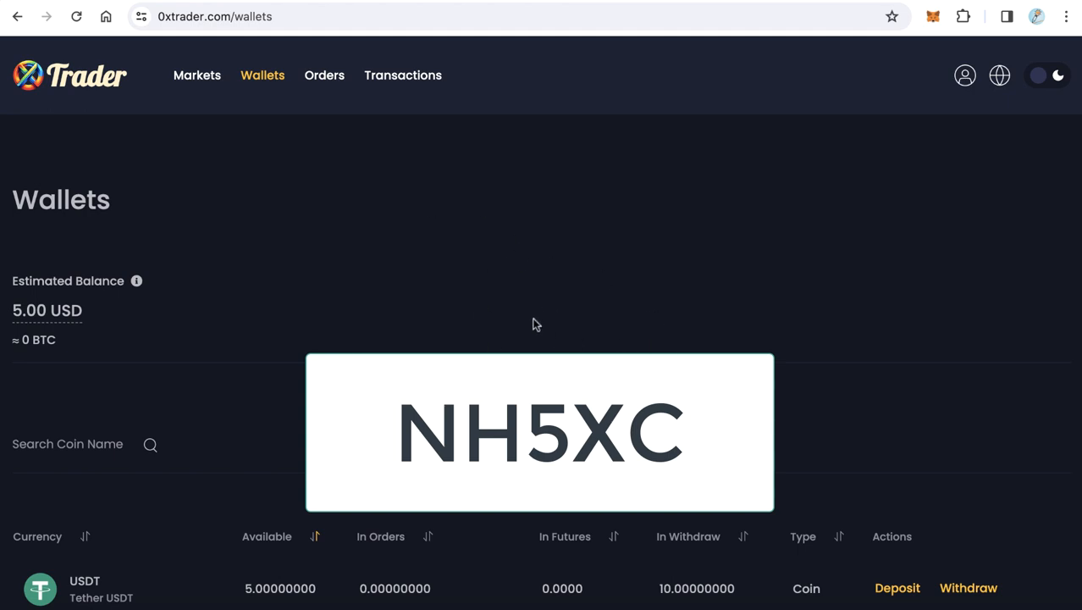
mouse_move(508, 315)
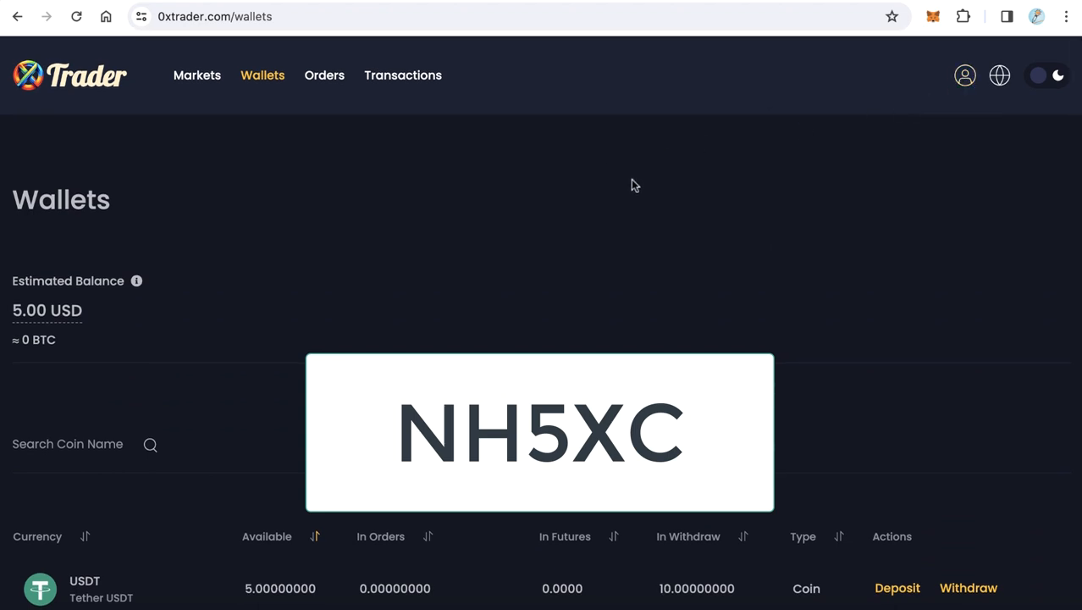
mouse_move(640, 234)
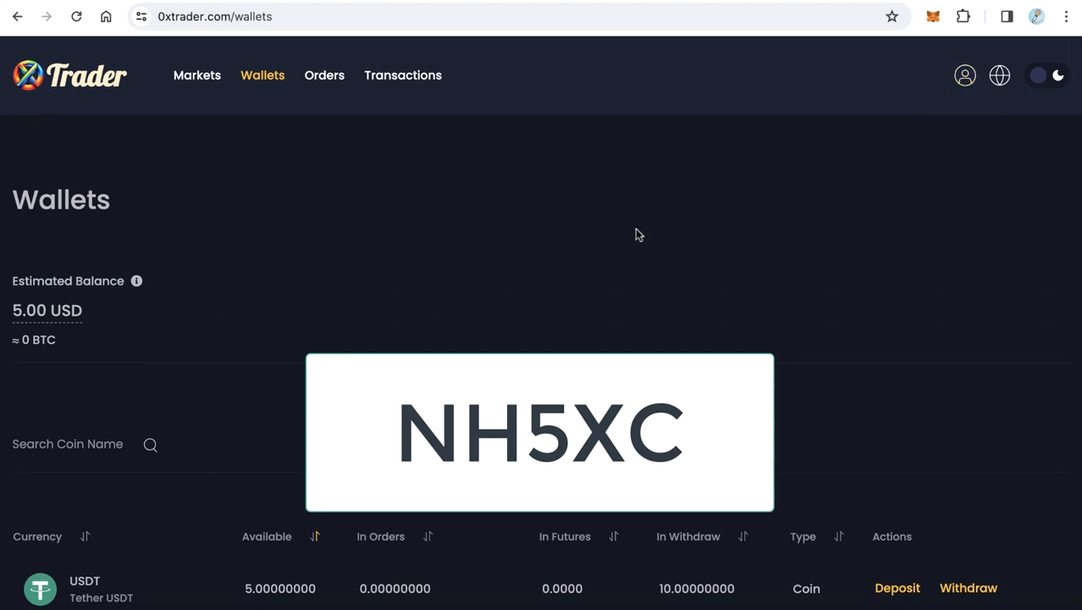
mouse_move(251, 186)
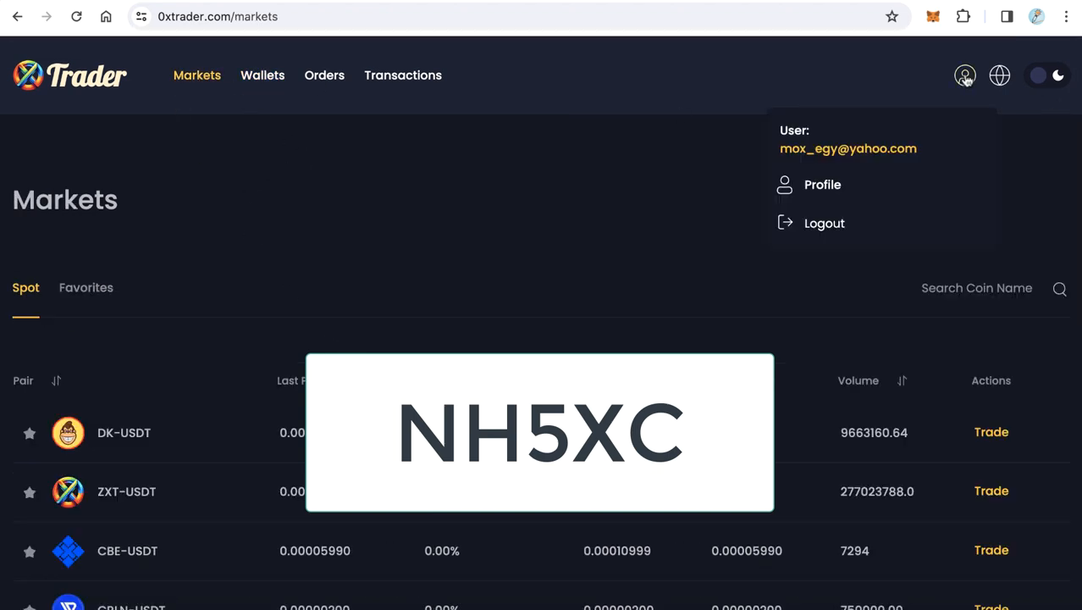
Return to the profile dashboard's Vouchers section with the voucher code field ready.
click(823, 184)
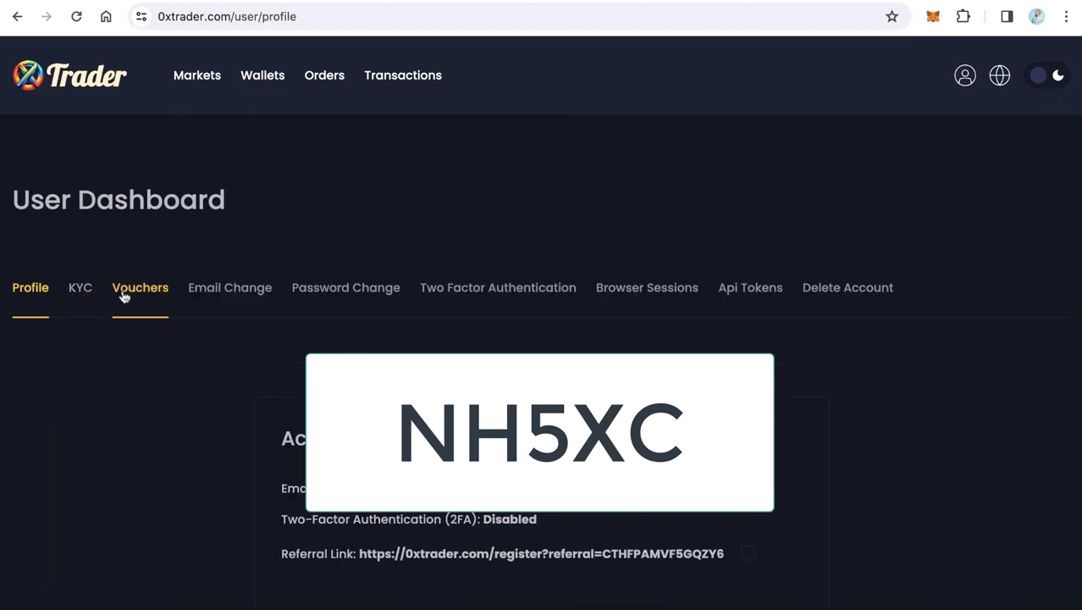
click(139, 288)
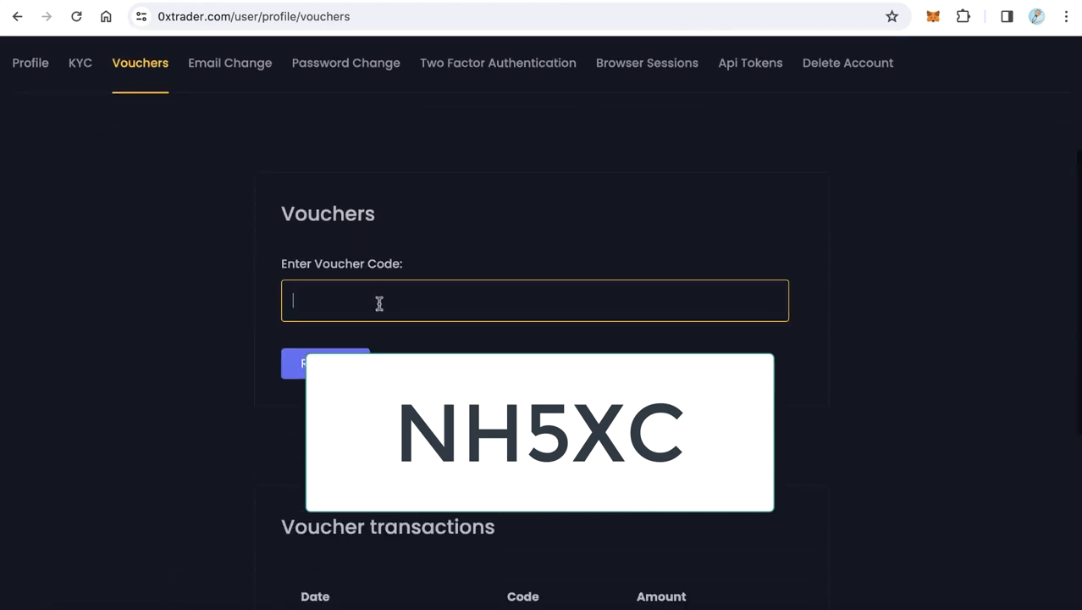